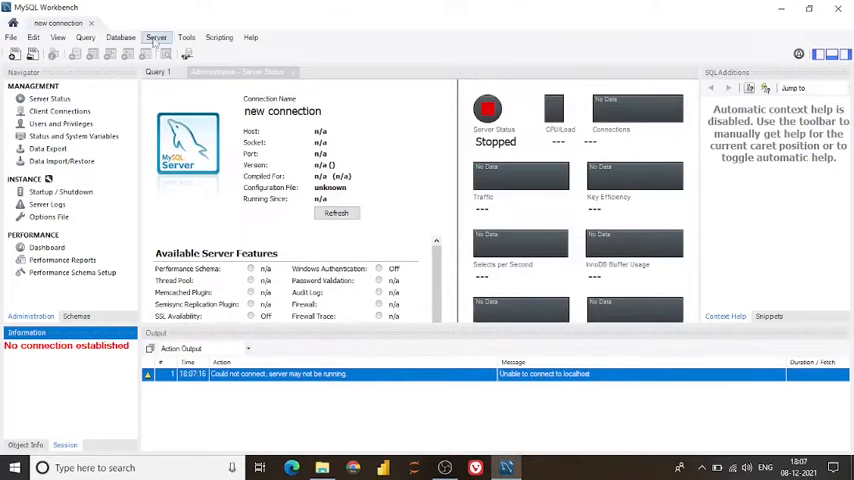
# Open Server > Startup / Shutdown for the stopped local MySQL instance.
pyautogui.click(156, 37)
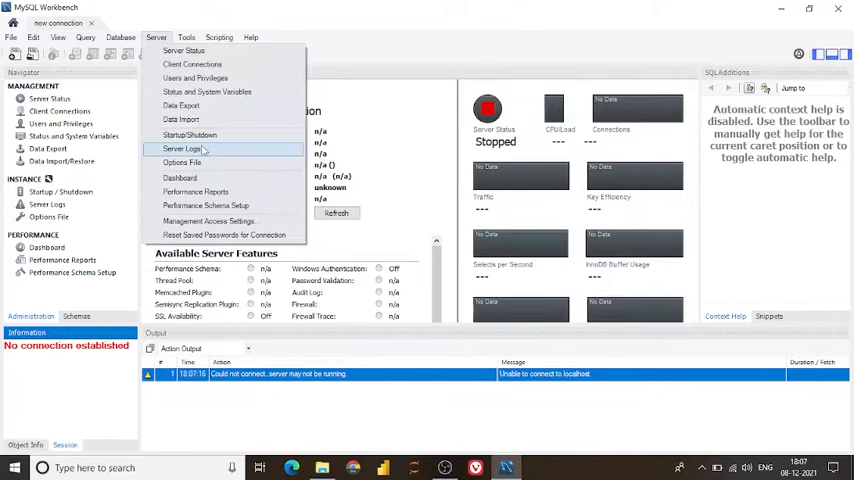
pyautogui.click(189, 135)
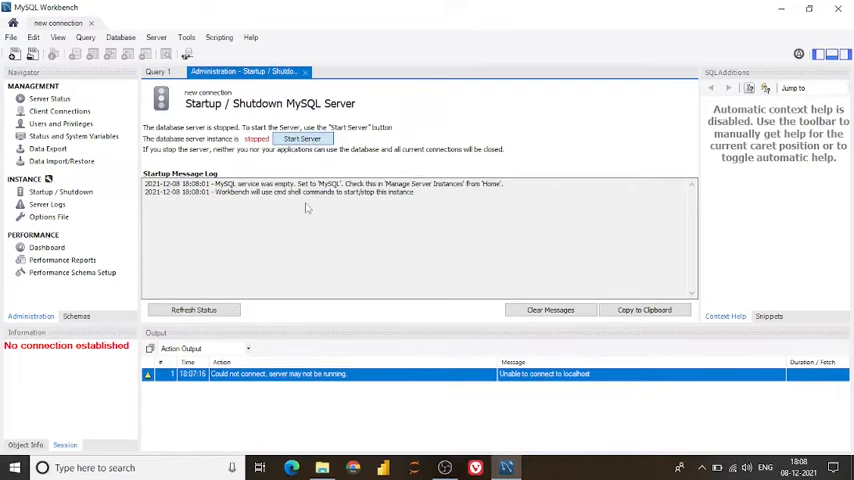
# Try starting the local MySQL server with Start Server, leaving Workbench unresponsive.
pyautogui.click(302, 139)
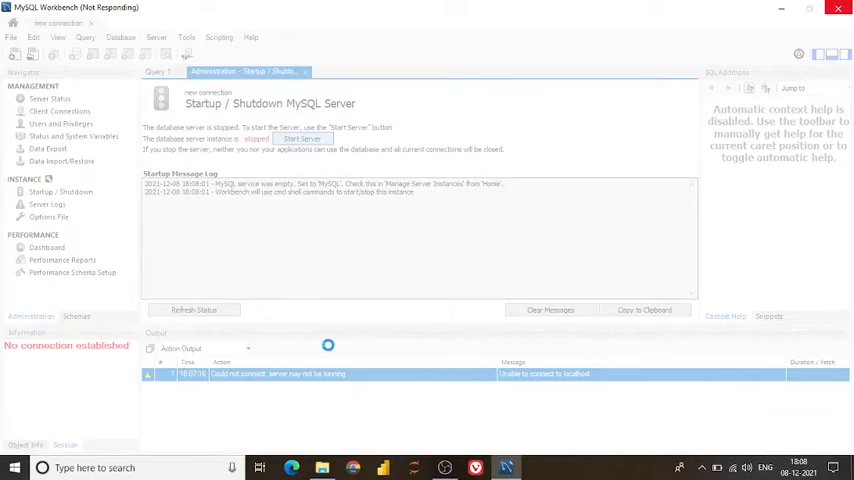
pyautogui.moveTo(370, 370)
pyautogui.write('my')
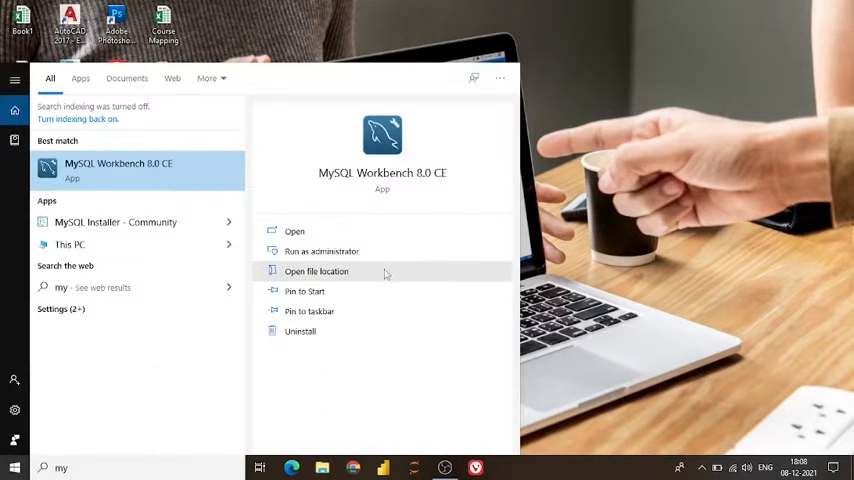
# Relaunch MySQL Workbench and reopen the Server > Startup / Shutdown page.
pyautogui.click(295, 231)
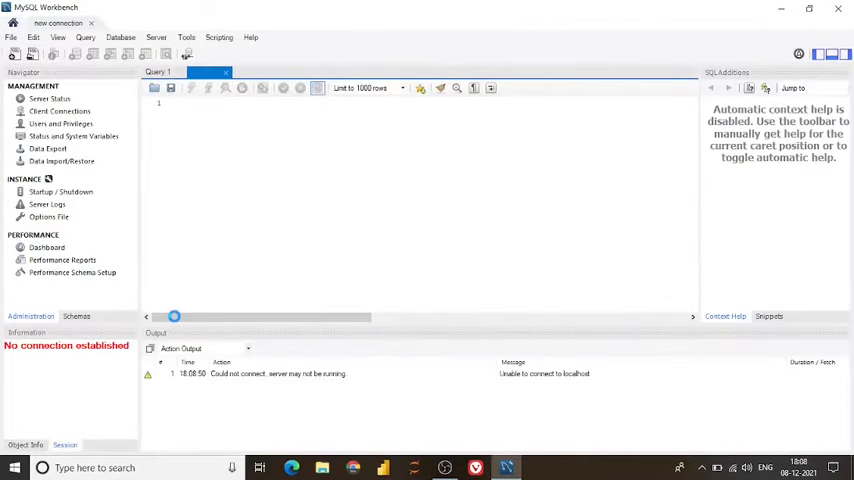
pyautogui.click(49, 99)
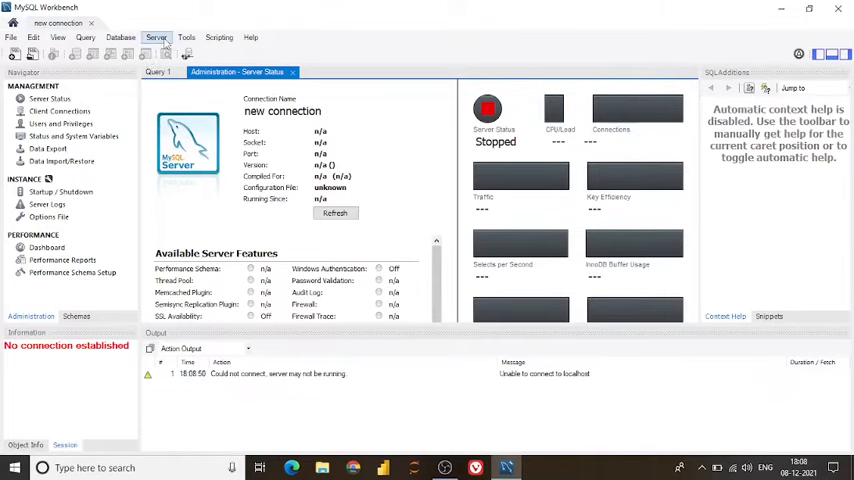
pyautogui.click(156, 37)
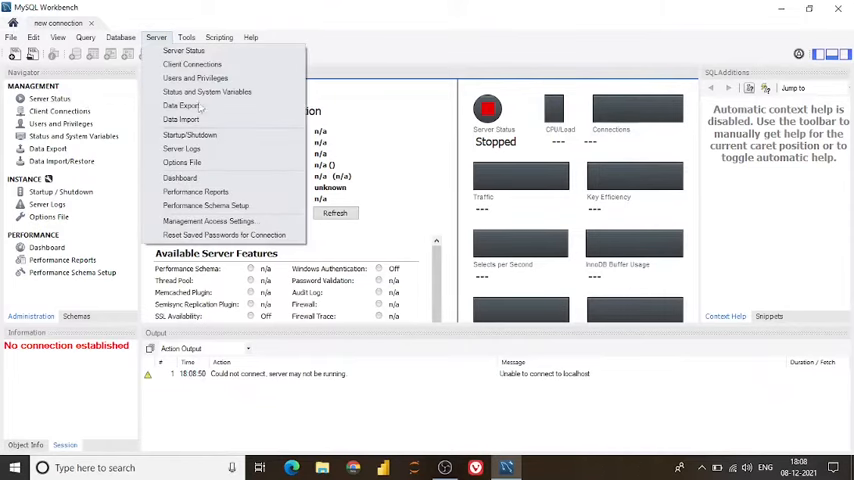
pyautogui.click(189, 134)
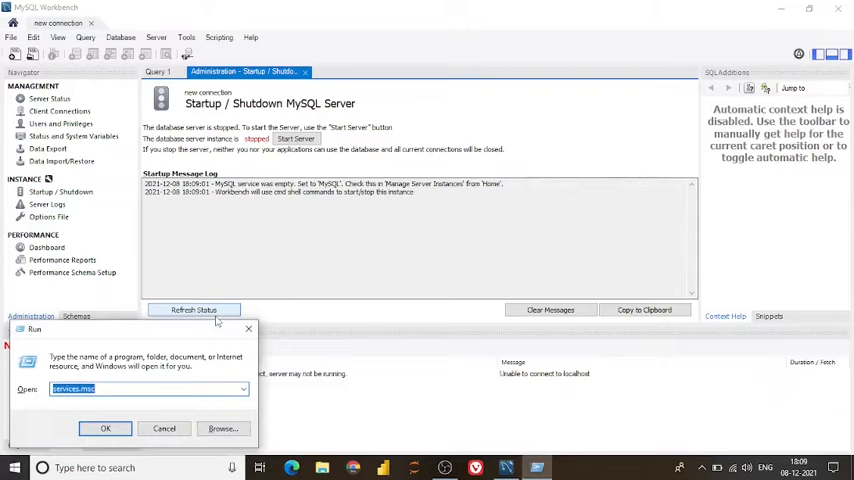
# Check in Task Manager's Services tab that MySQL57, MySQL80 and MySQL99 are stopped.
pyautogui.click(105, 428)
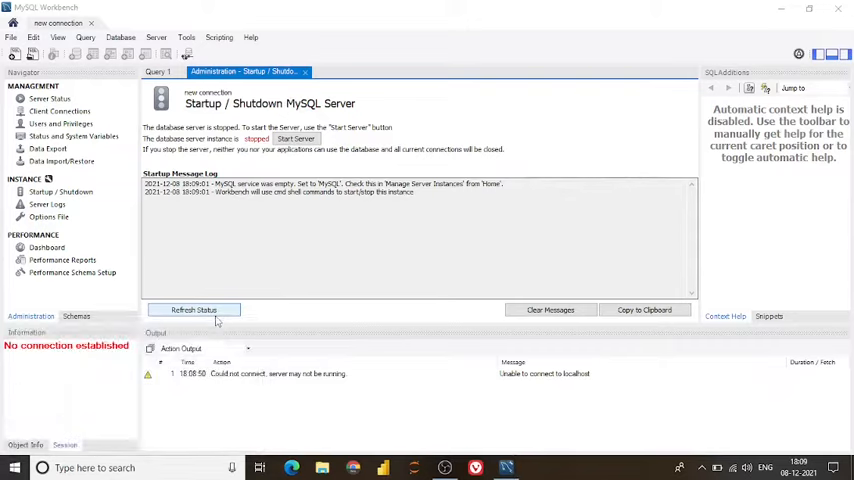
pyautogui.click(537, 467)
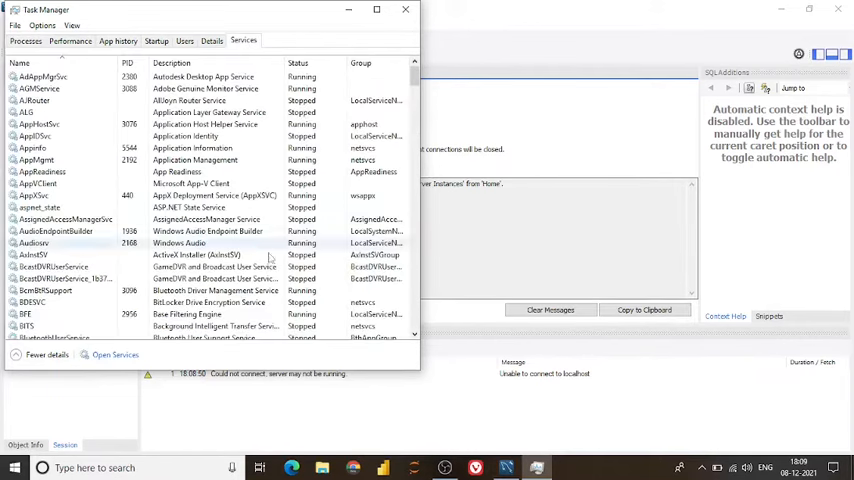
pyautogui.scroll(-3)
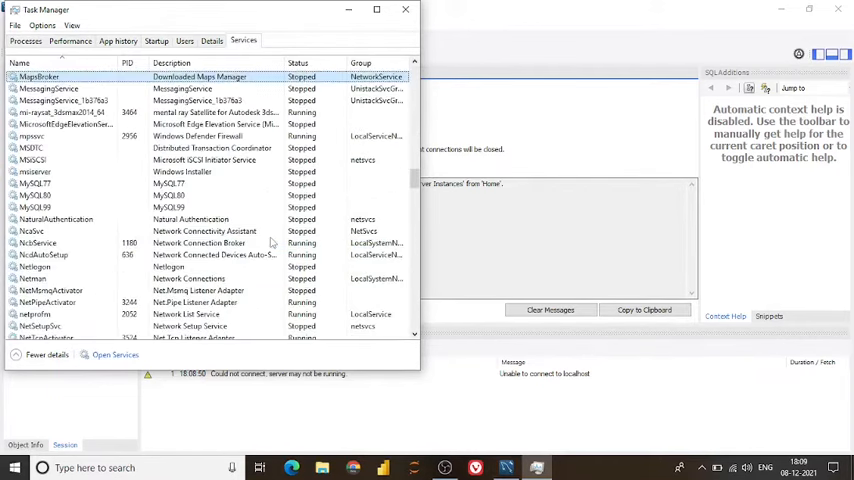
pyautogui.click(169, 207)
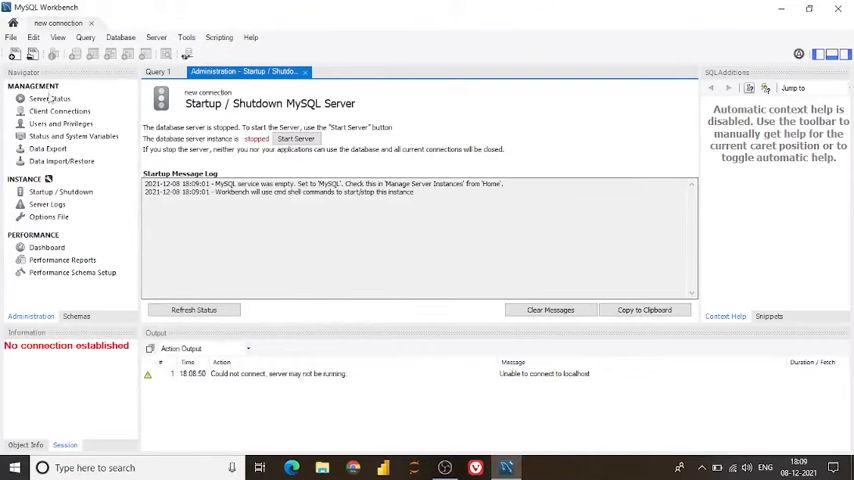
# In the Services console, bring up the right-click action menu for MySQL99.
pyautogui.click(47, 99)
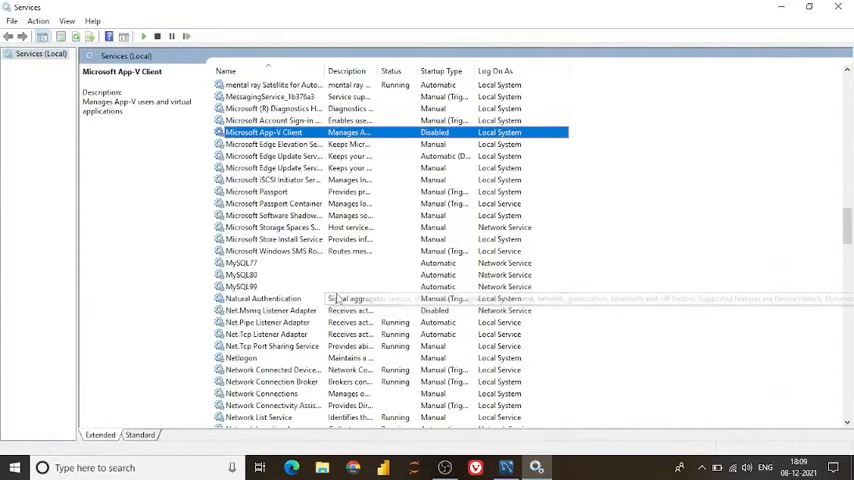
pyautogui.click(272, 84)
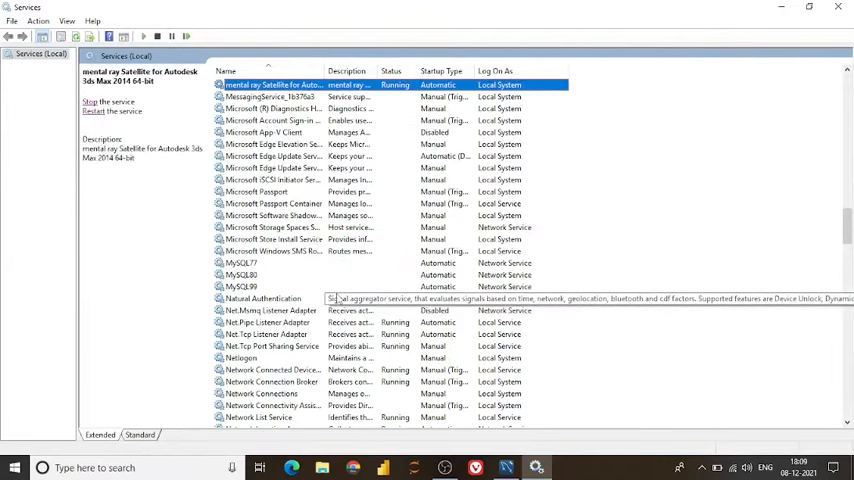
pyautogui.rightClick(240, 287)
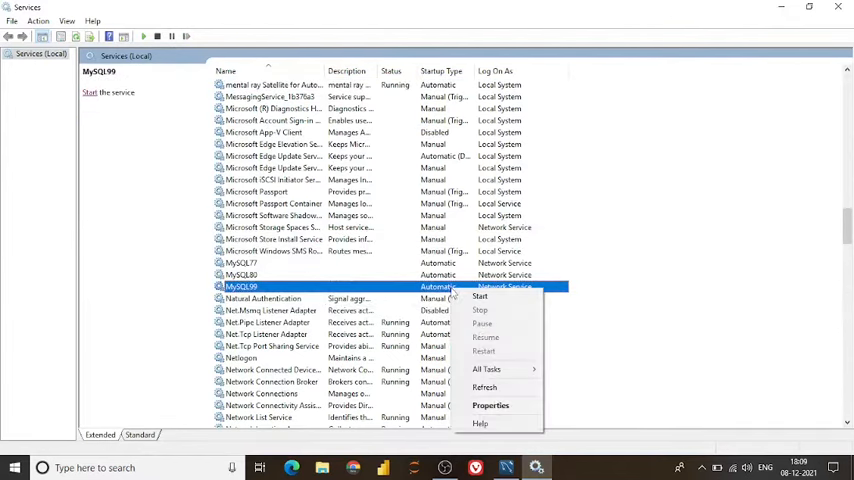
# Review MySQL99's Log On, Recovery and Dependencies properties, then attempt to start it.
pyautogui.click(490, 405)
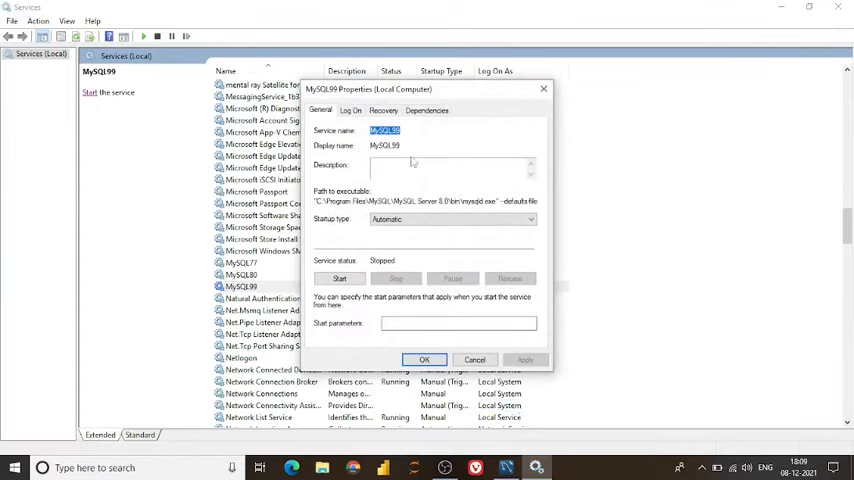
pyautogui.click(349, 110)
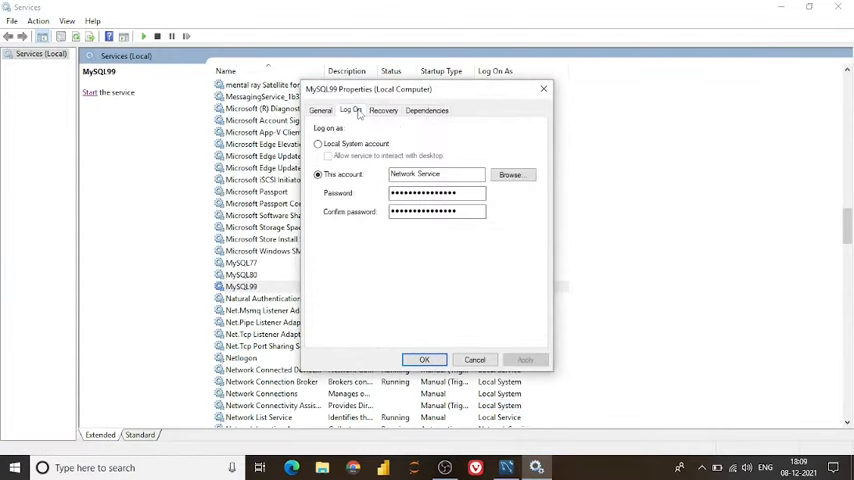
pyautogui.click(382, 110)
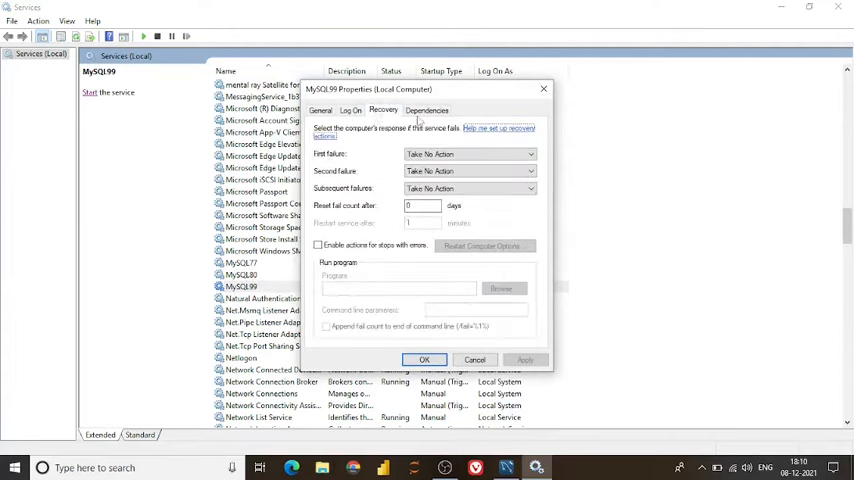
pyautogui.click(426, 110)
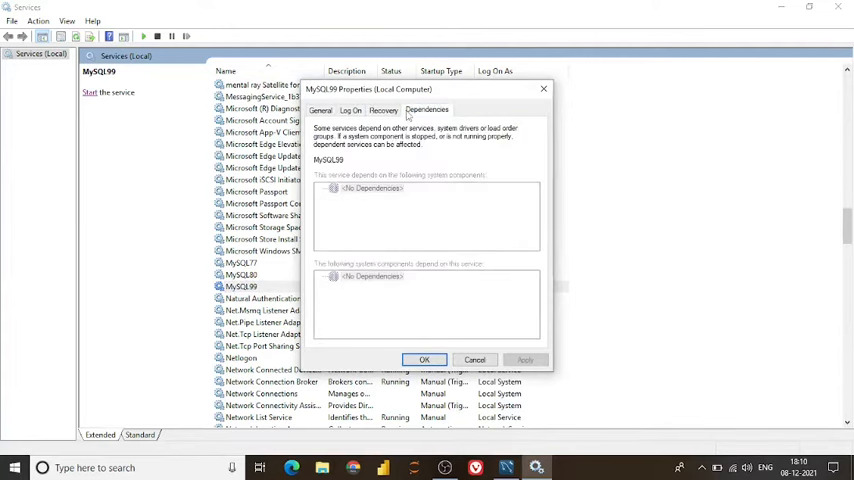
pyautogui.click(383, 110)
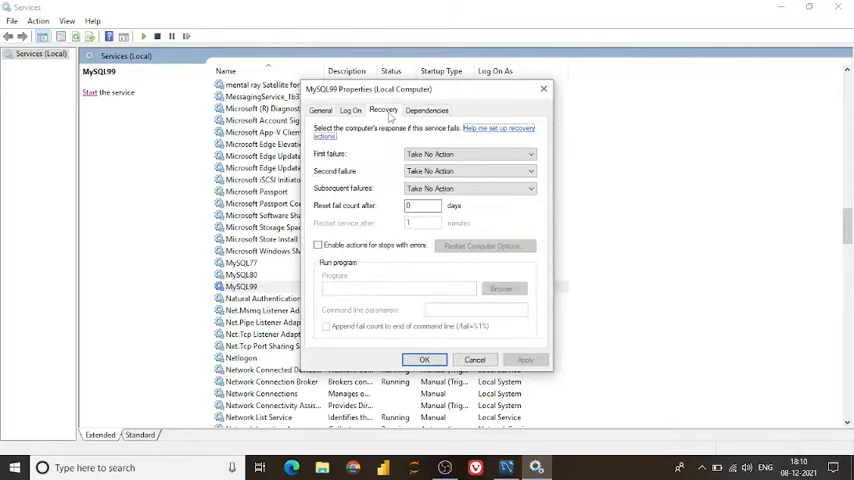
pyautogui.click(350, 110)
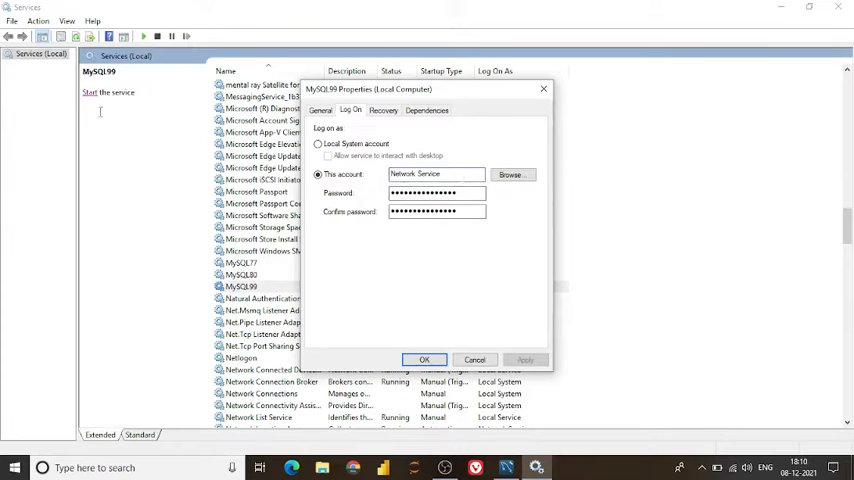
pyautogui.click(424, 360)
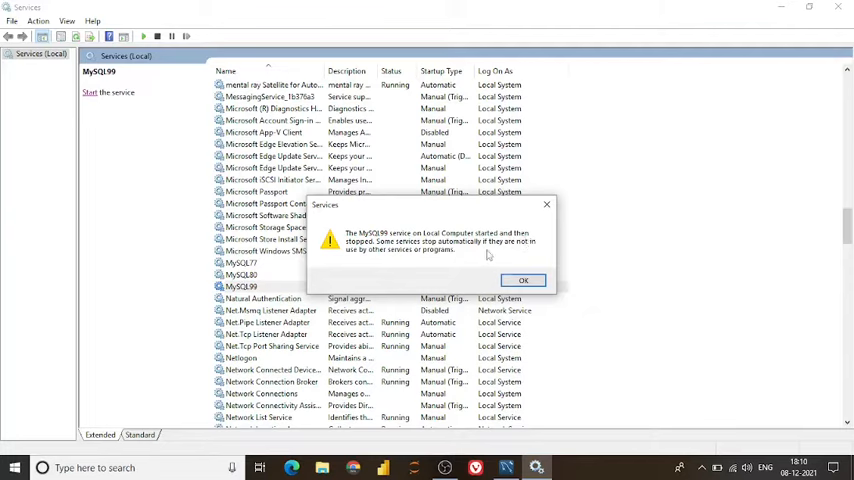
pyautogui.moveTo(460, 265)
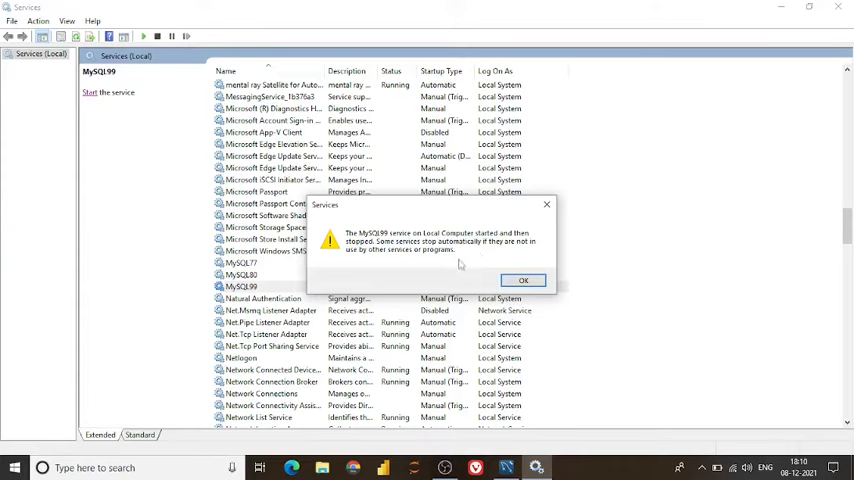
# Dismiss the start-then-stop warning and reopen MySQL99's action menu.
pyautogui.click(523, 280)
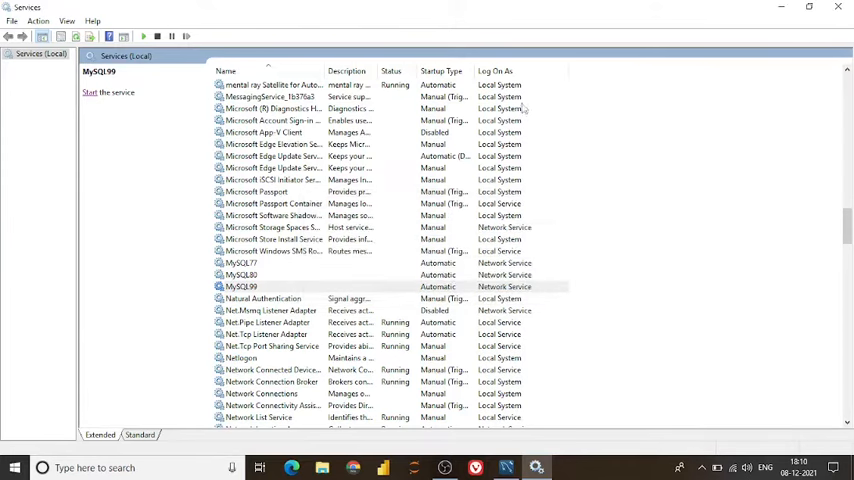
pyautogui.click(241, 287)
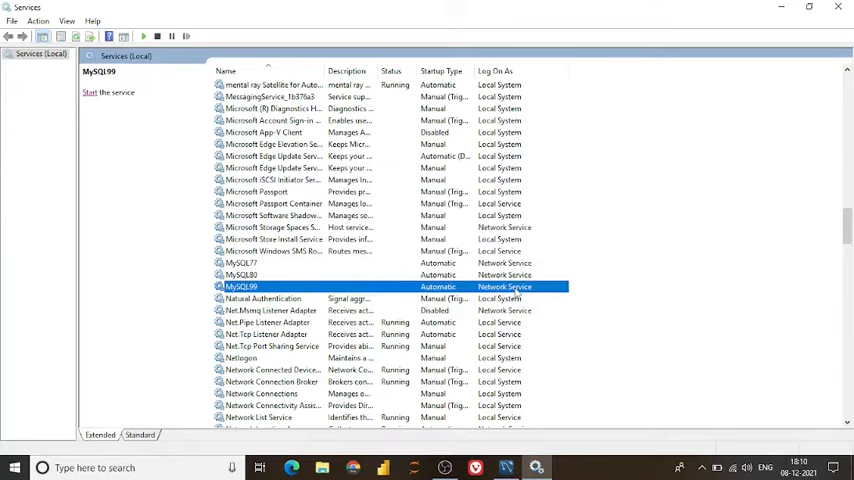
pyautogui.rightClick(241, 287)
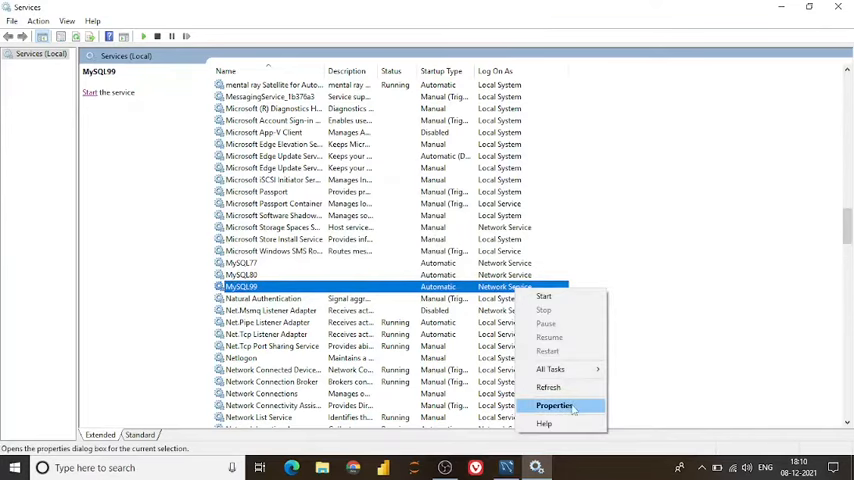
# Set MySQL99 to log on as Local System with desktop interaction allowed, and apply.
pyautogui.click(556, 405)
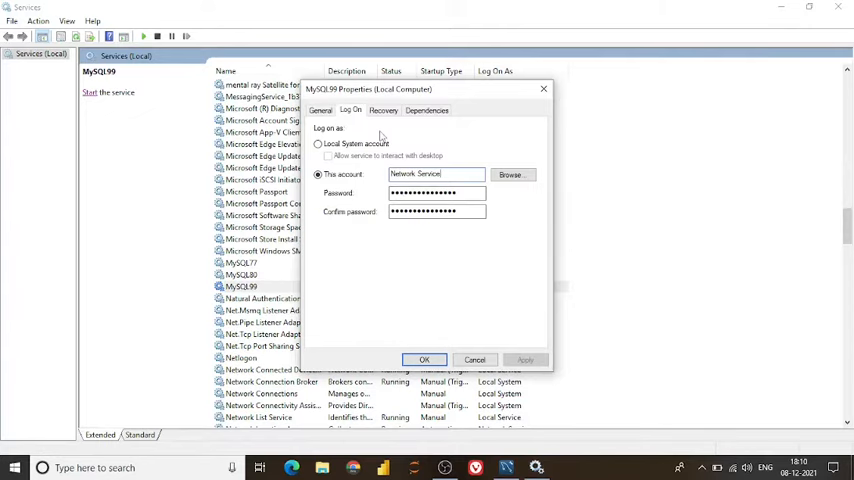
pyautogui.click(318, 143)
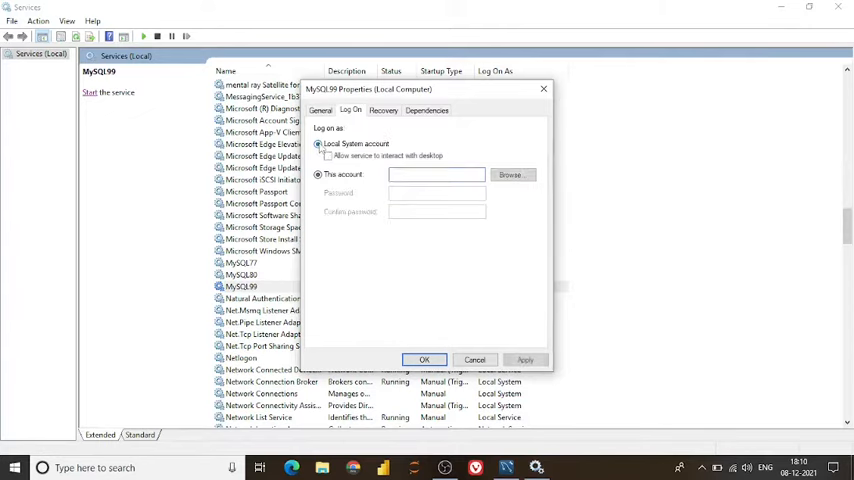
pyautogui.click(327, 156)
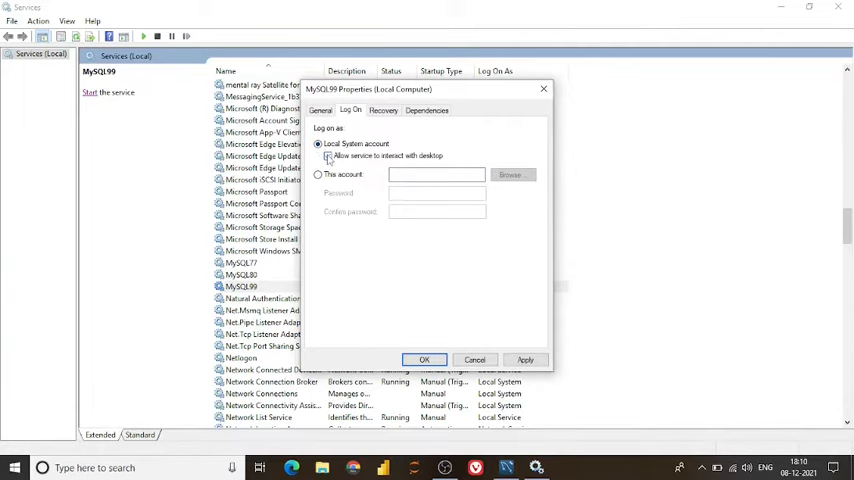
pyautogui.click(328, 156)
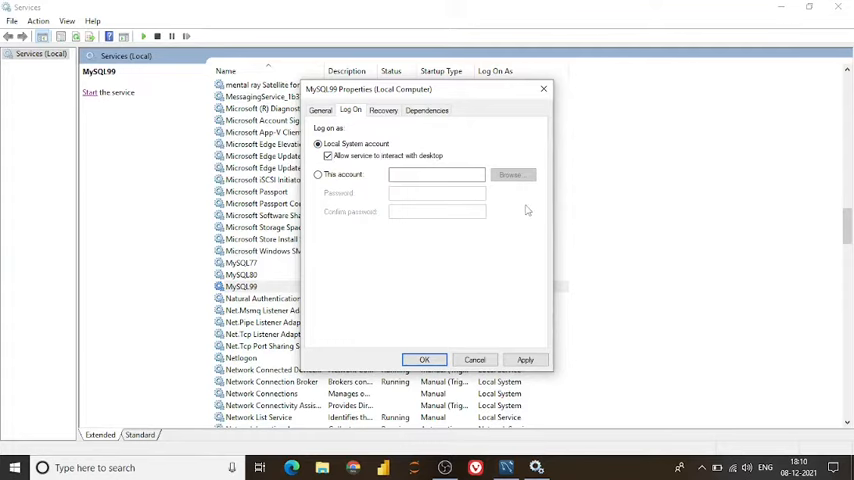
pyautogui.click(525, 359)
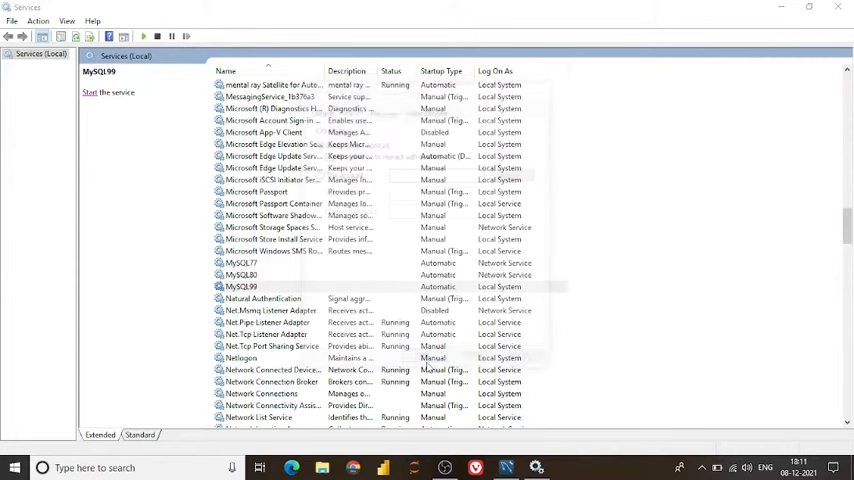
# Start MySQL99 from the Services pane, then open its properties to confirm it's Running.
pyautogui.click(240, 287)
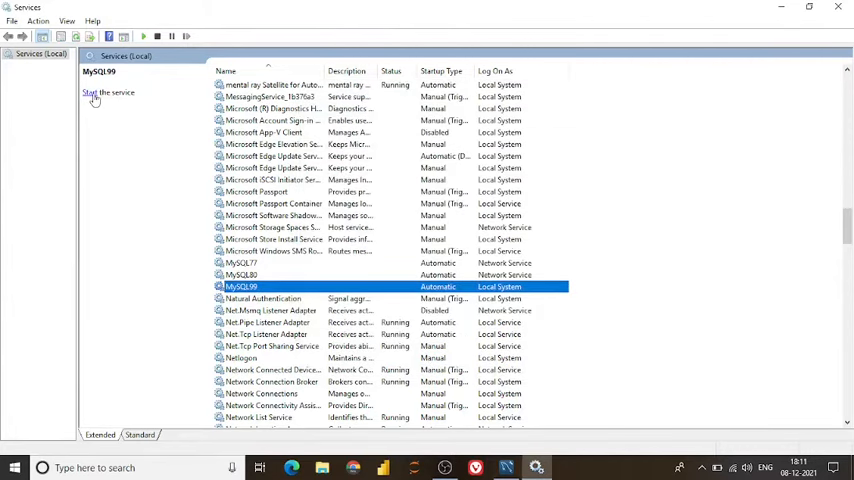
pyautogui.click(91, 98)
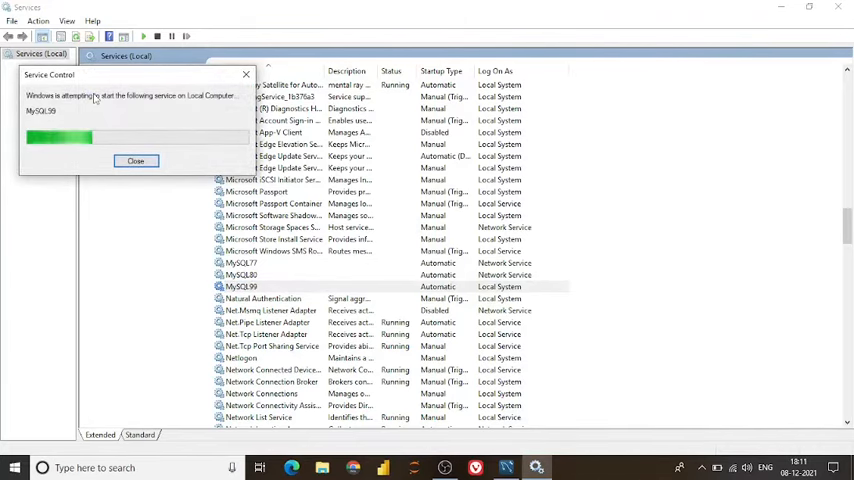
pyautogui.click(135, 161)
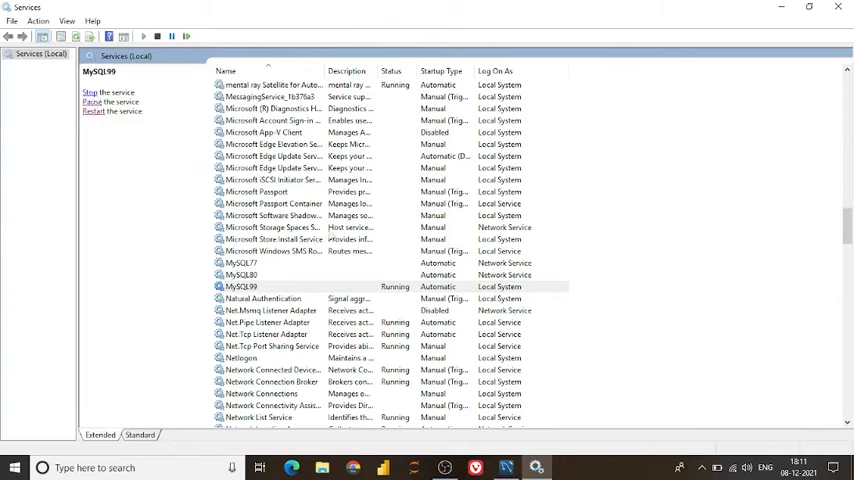
pyautogui.click(240, 287)
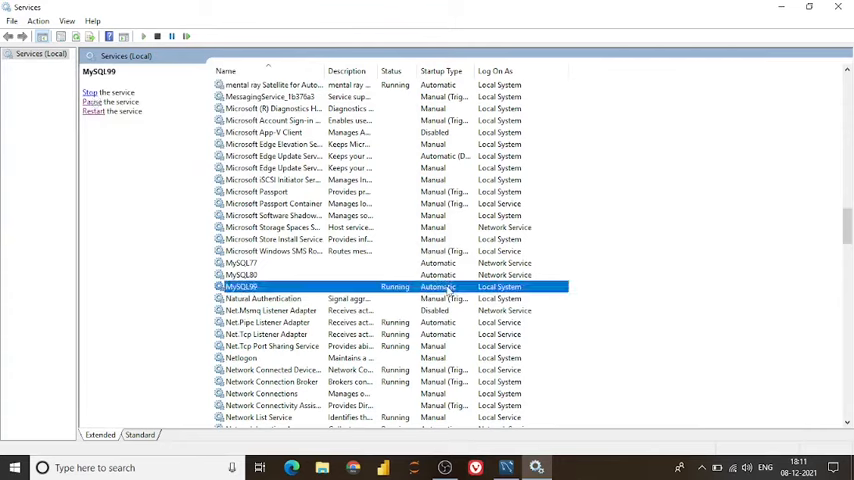
pyautogui.doubleClick(240, 287)
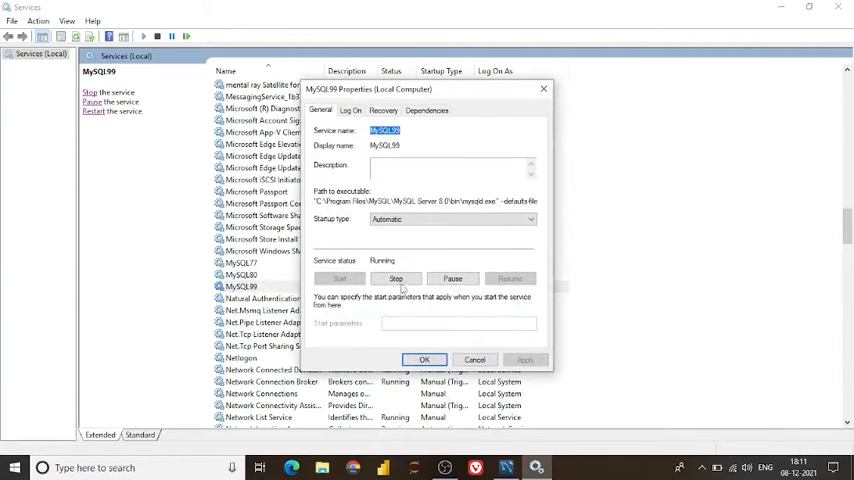
# Stop MySQL99 from its properties dialog and view its Log On settings.
pyautogui.click(395, 278)
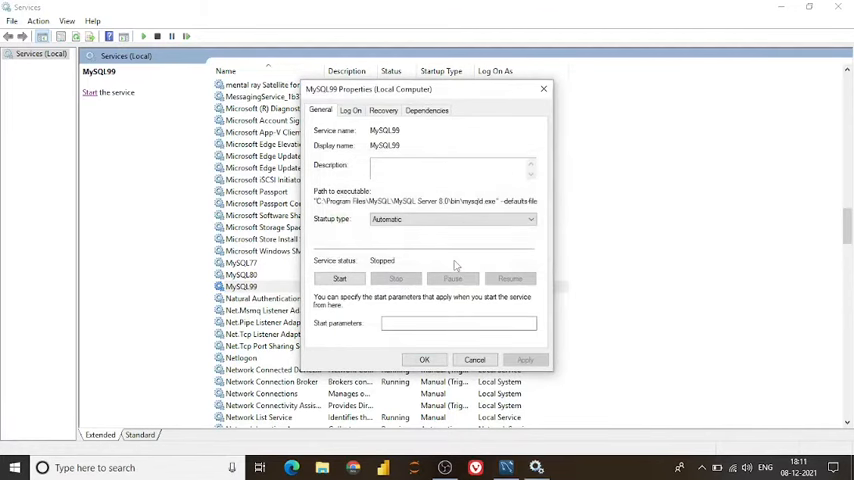
pyautogui.click(350, 110)
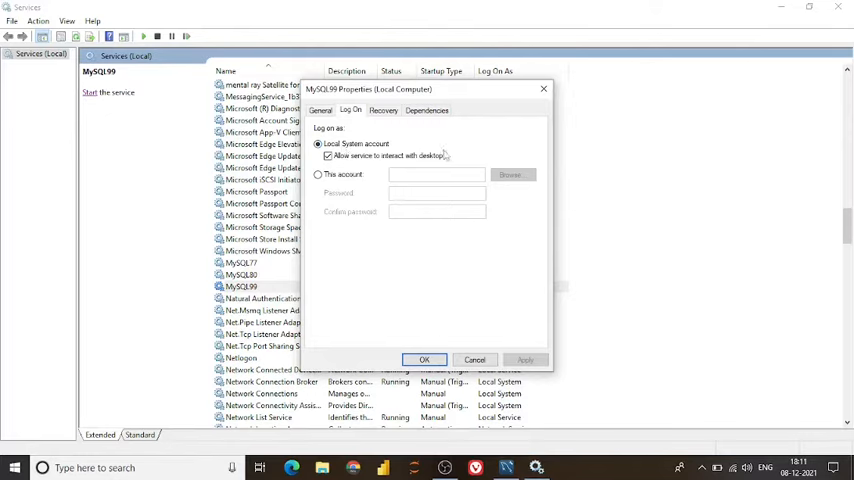
pyautogui.moveTo(455, 98)
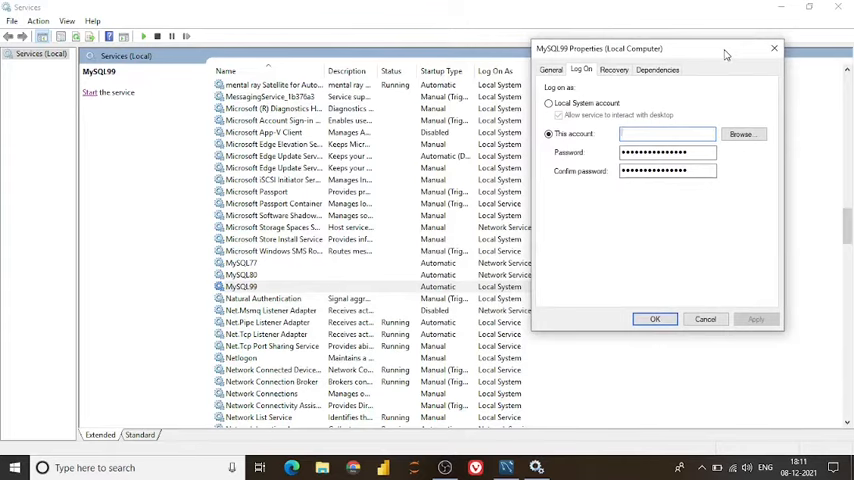
# Set MySQL99's log-on account to .\Administrator and enter its password.
pyautogui.moveTo(598, 48); pyautogui.dragTo(300, 75)
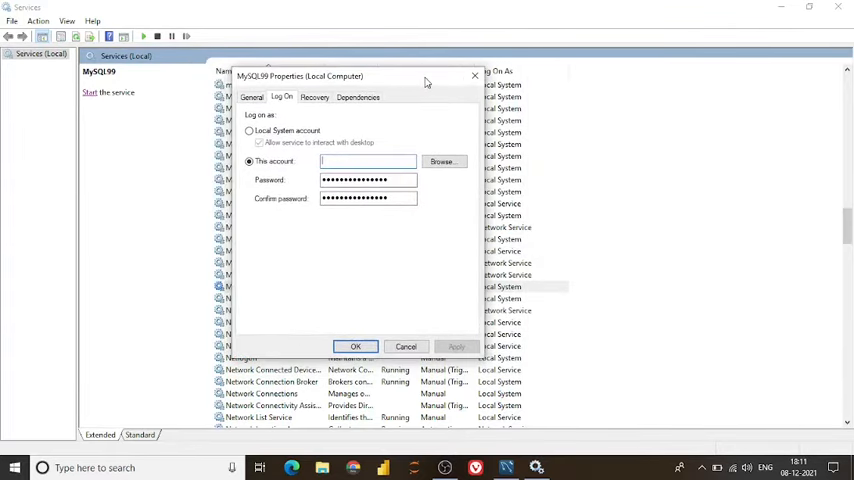
pyautogui.click(442, 161)
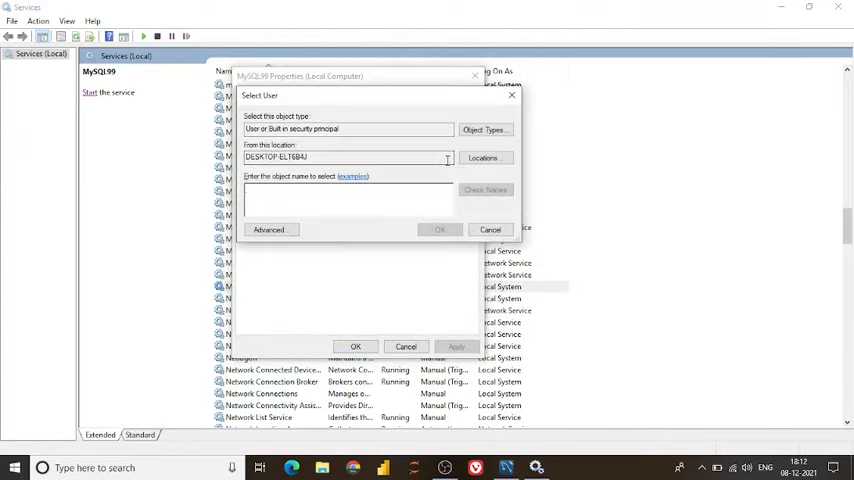
pyautogui.click(268, 229)
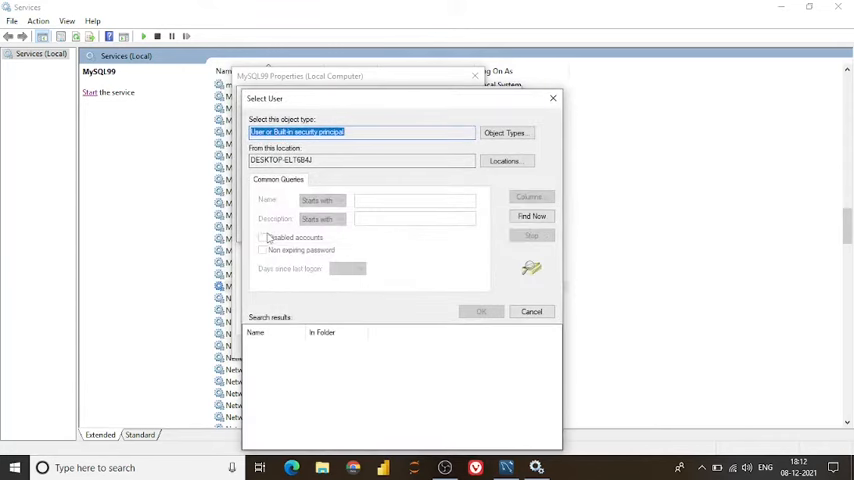
pyautogui.click(531, 216)
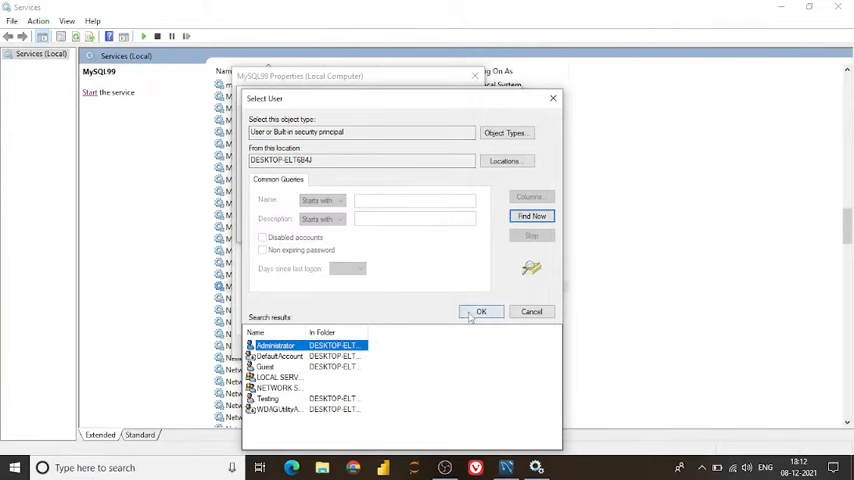
pyautogui.click(481, 311)
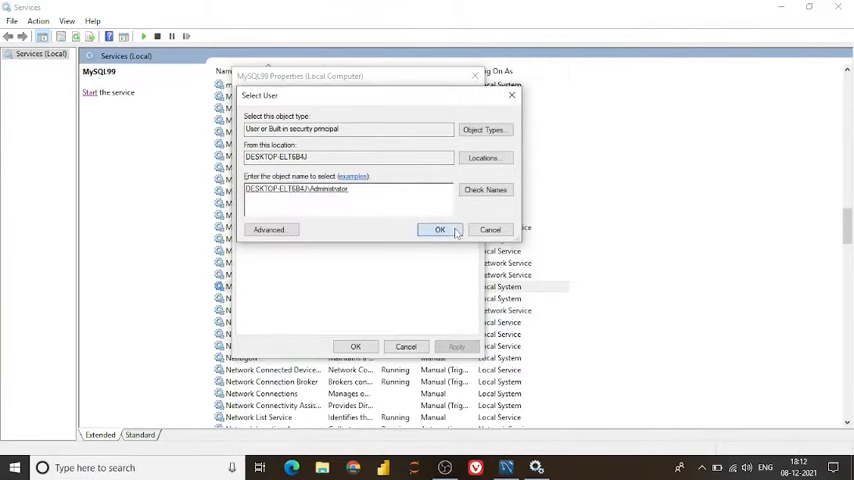
pyautogui.click(439, 229)
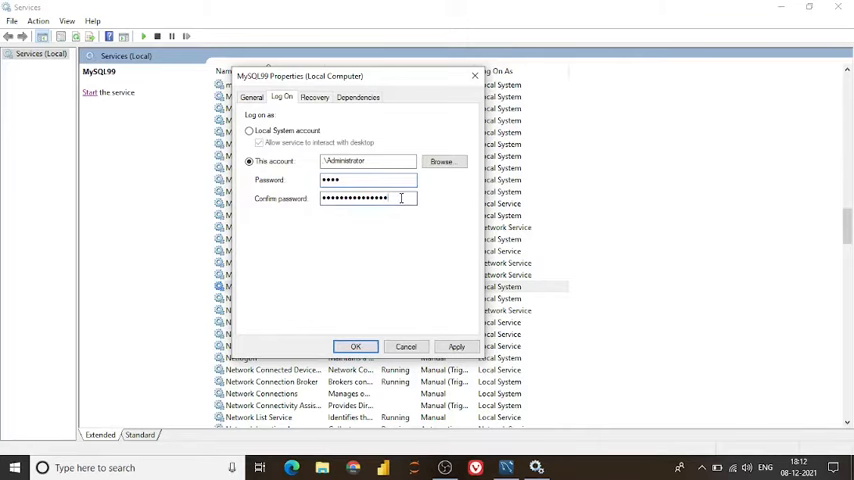
pyautogui.press('backspace')
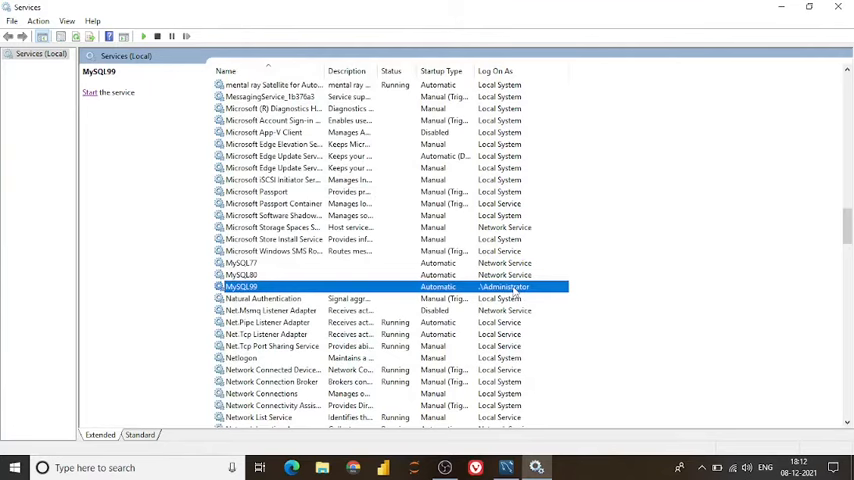
pyautogui.moveTo(548, 291)
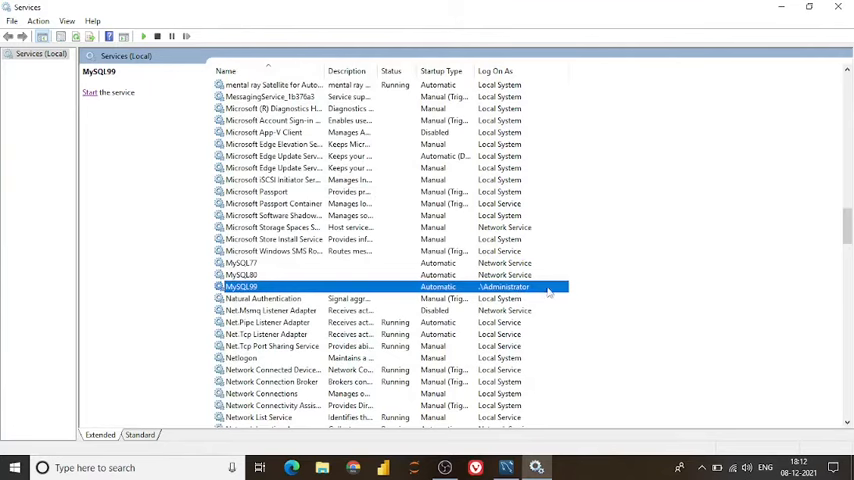
pyautogui.click(90, 92)
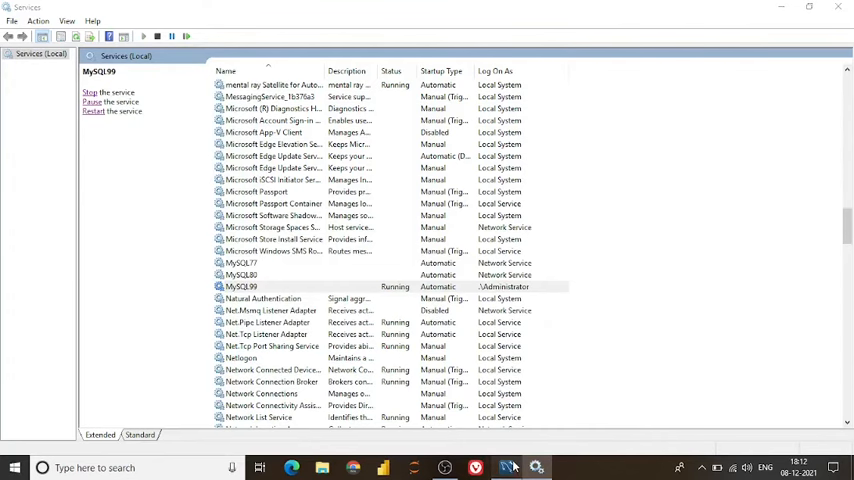
pyautogui.click(505, 467)
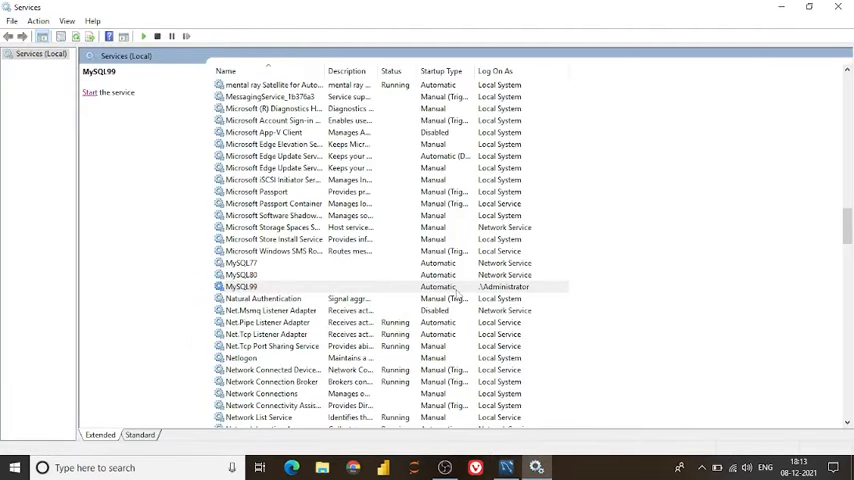
# Put MySQL99 on Local System with desktop interaction allowed, then start the service.
pyautogui.rightClick(240, 287)
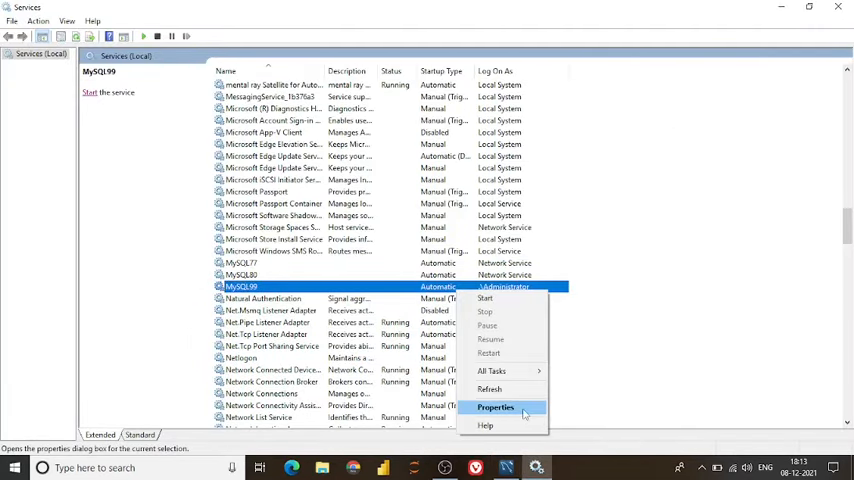
pyautogui.click(496, 407)
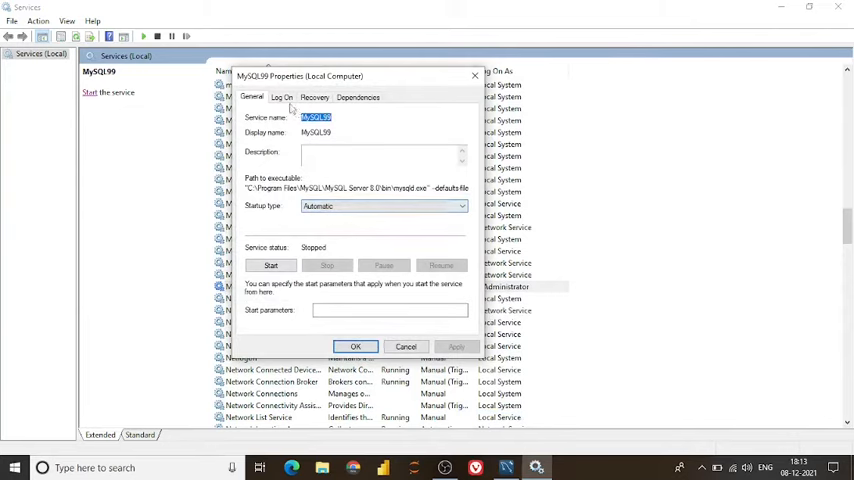
pyautogui.click(282, 97)
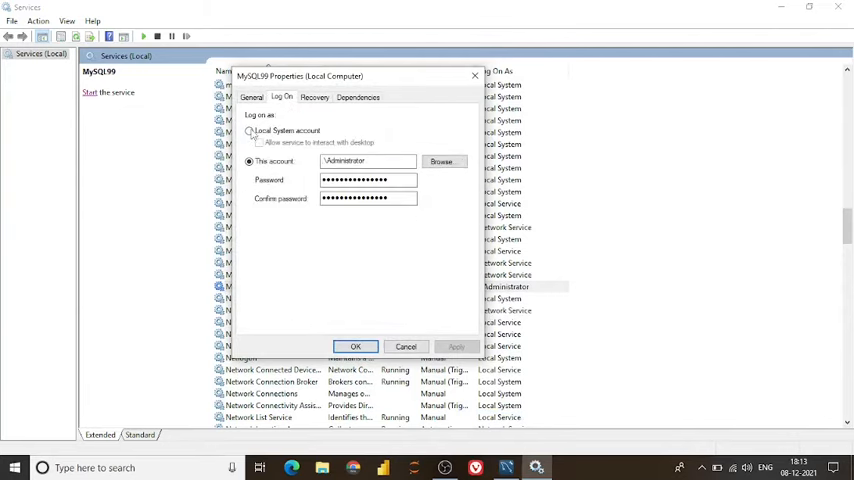
pyautogui.click(249, 131)
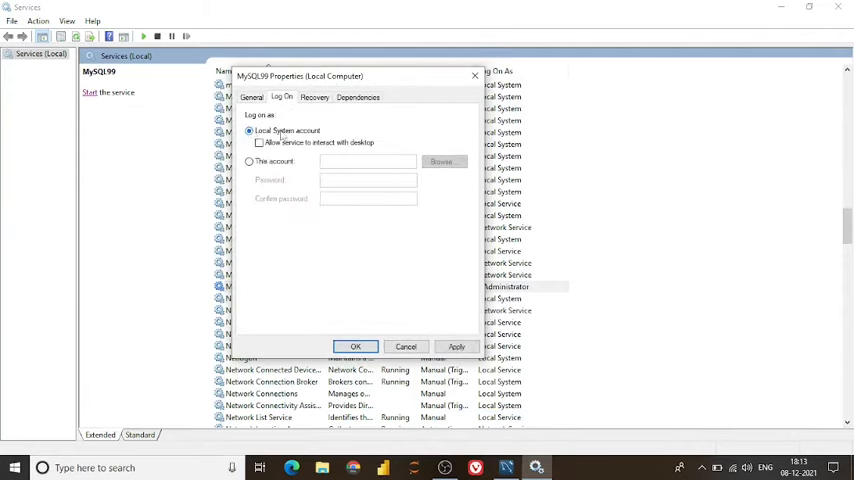
pyautogui.click(260, 142)
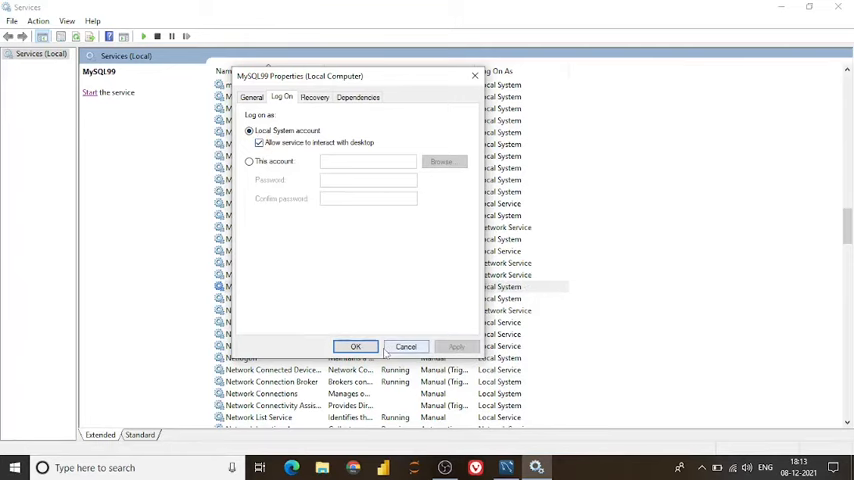
pyautogui.click(406, 347)
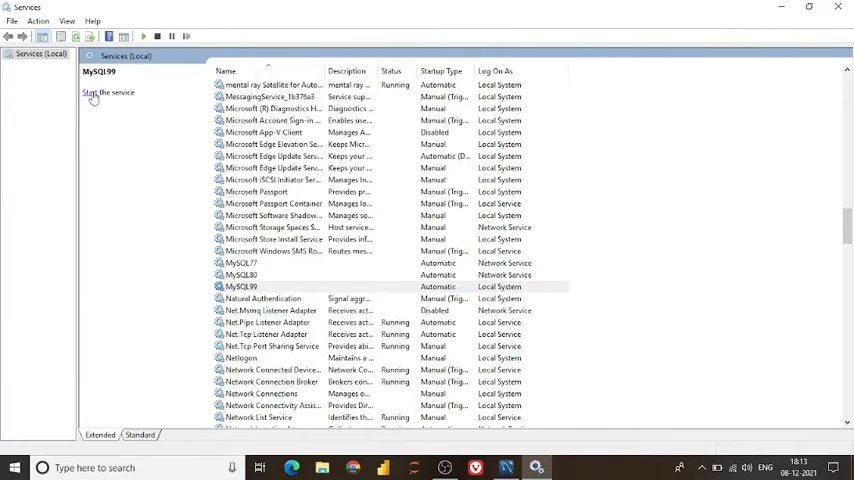
pyautogui.click(90, 93)
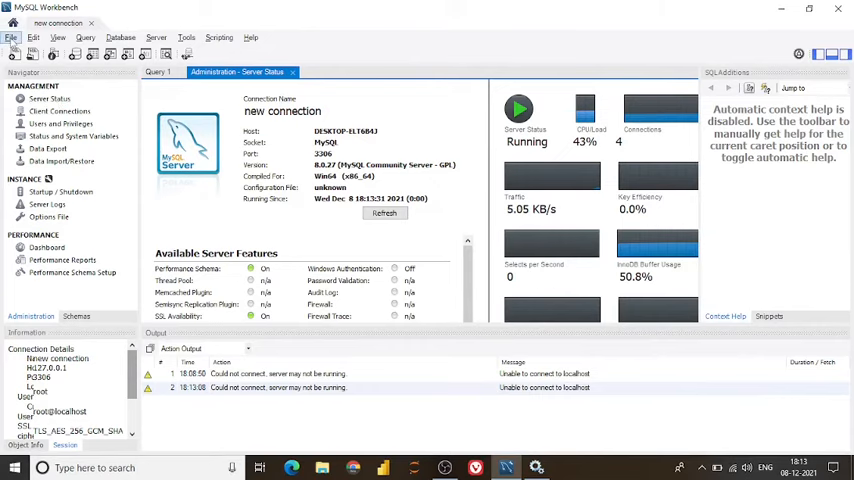
# Reopen Workbench as administrator, open 'new connection' and view its Running server status.
pyautogui.click(11, 37)
pyautogui.write('my')
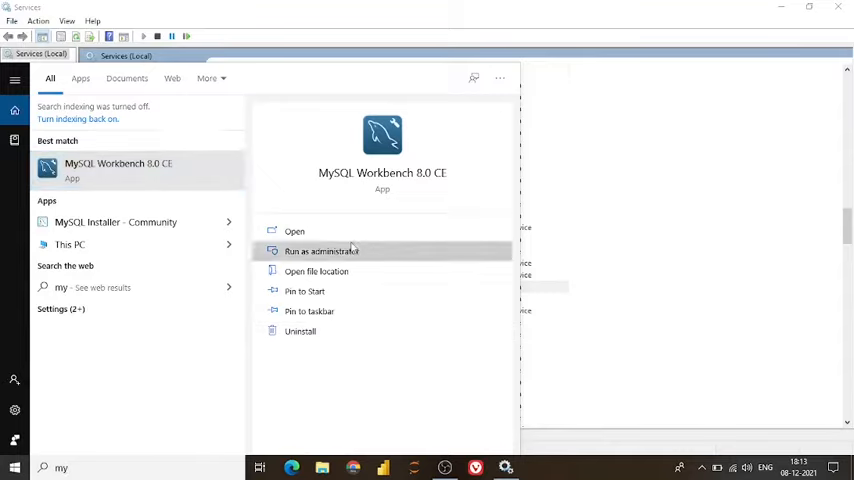
pyautogui.click(321, 251)
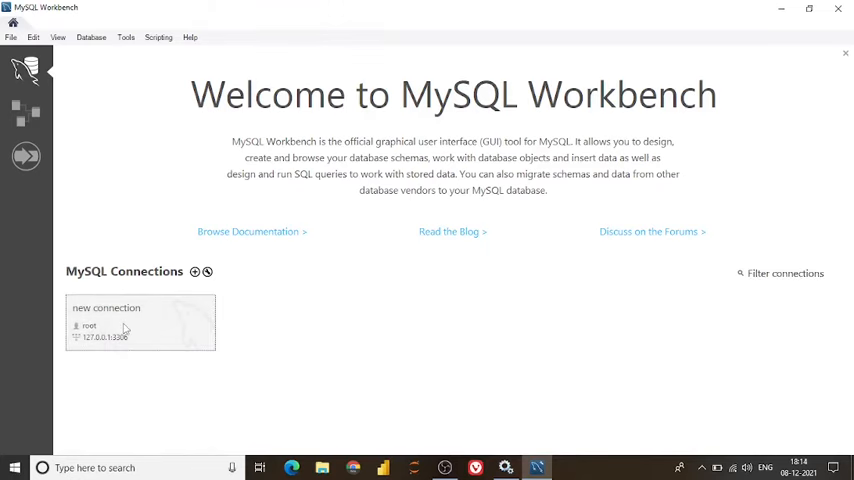
pyautogui.doubleClick(140, 322)
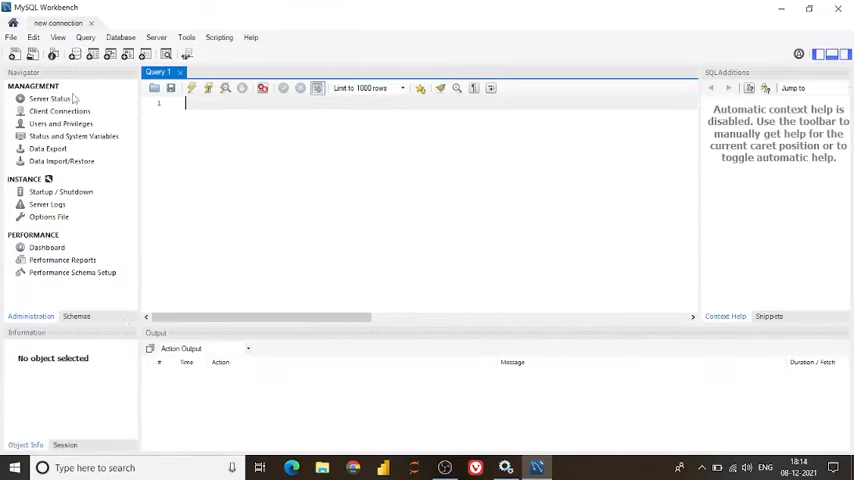
pyautogui.click(49, 98)
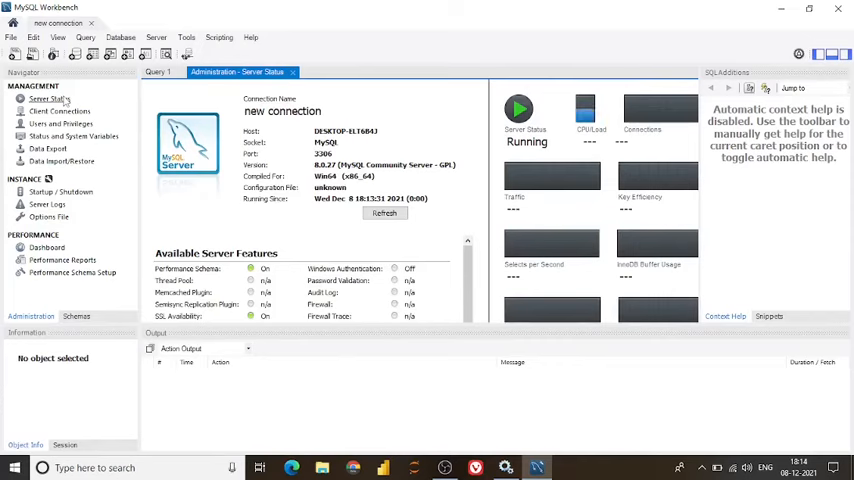